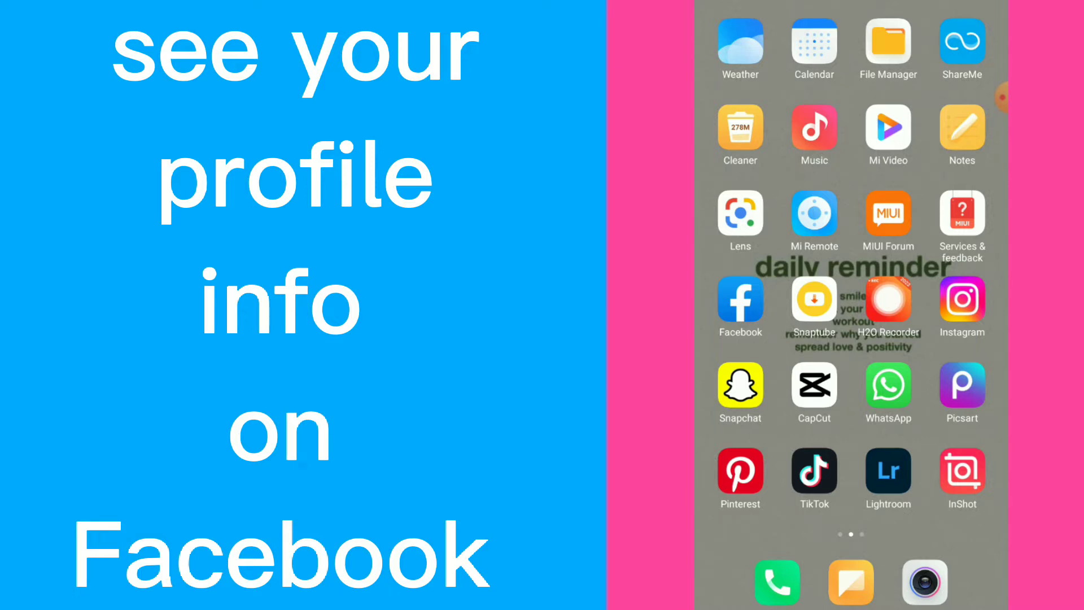
Launch Facebook, open its settings and privacy menu, and reach the profile About page.
click(739, 303)
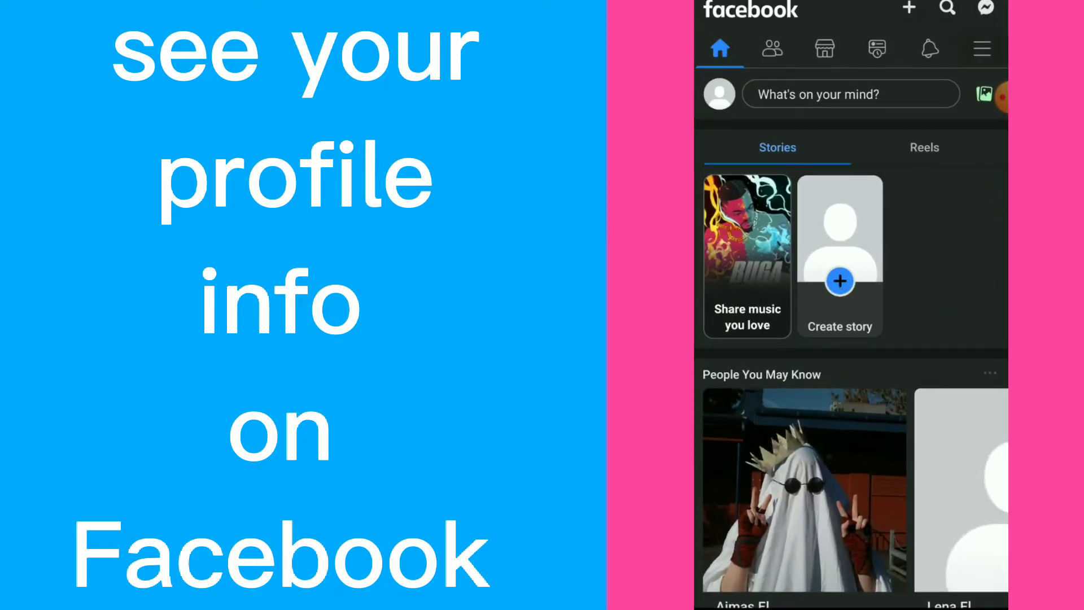
click(982, 49)
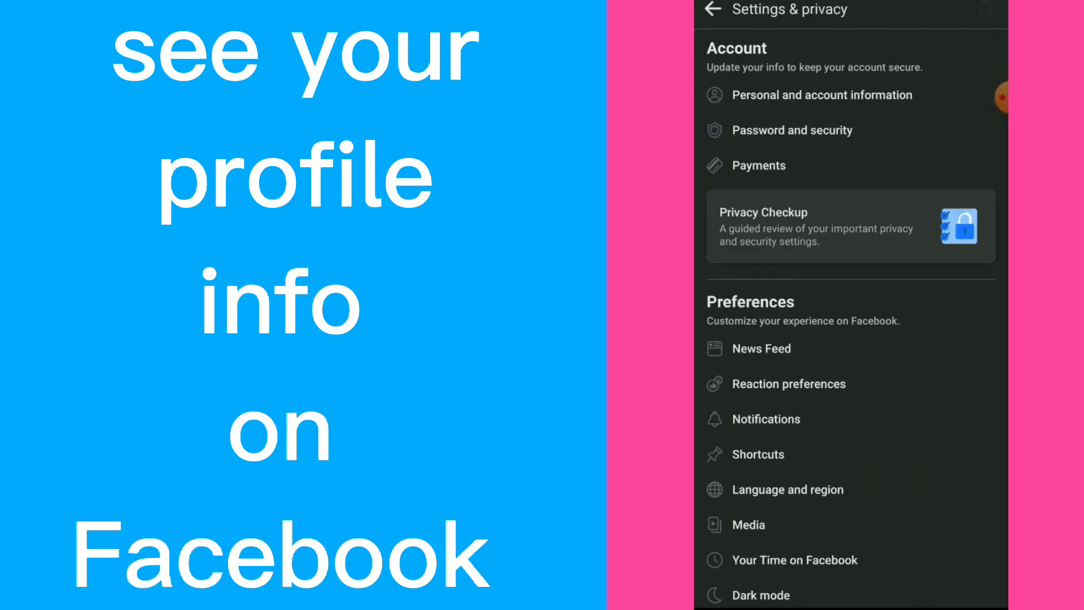
scroll(down, 3)
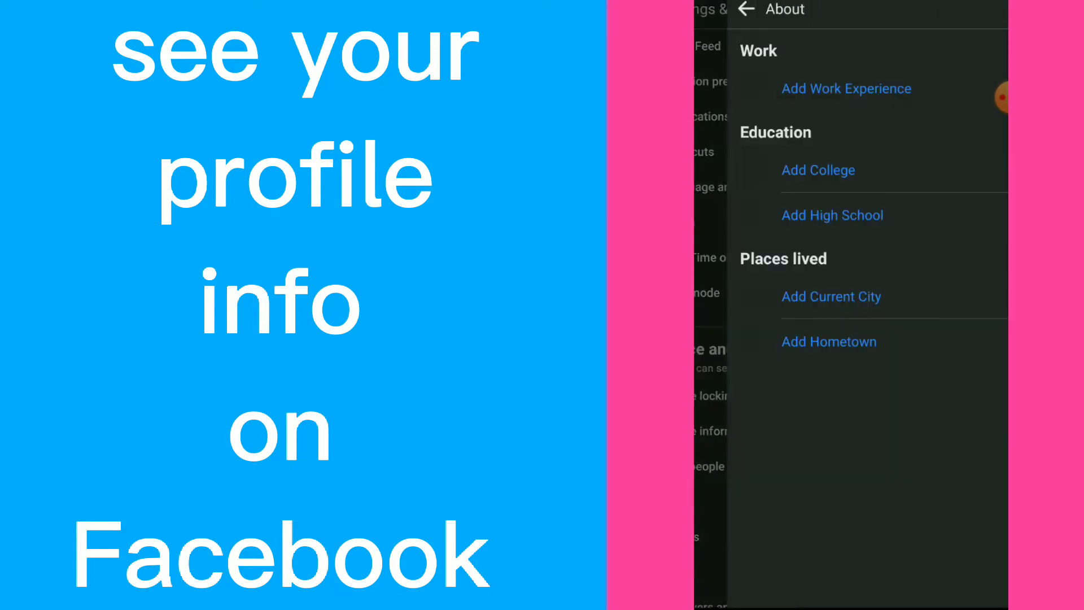
Browse About through contact, basic info, relationship and family members, then return to Settings & privacy.
scroll(down, 3)
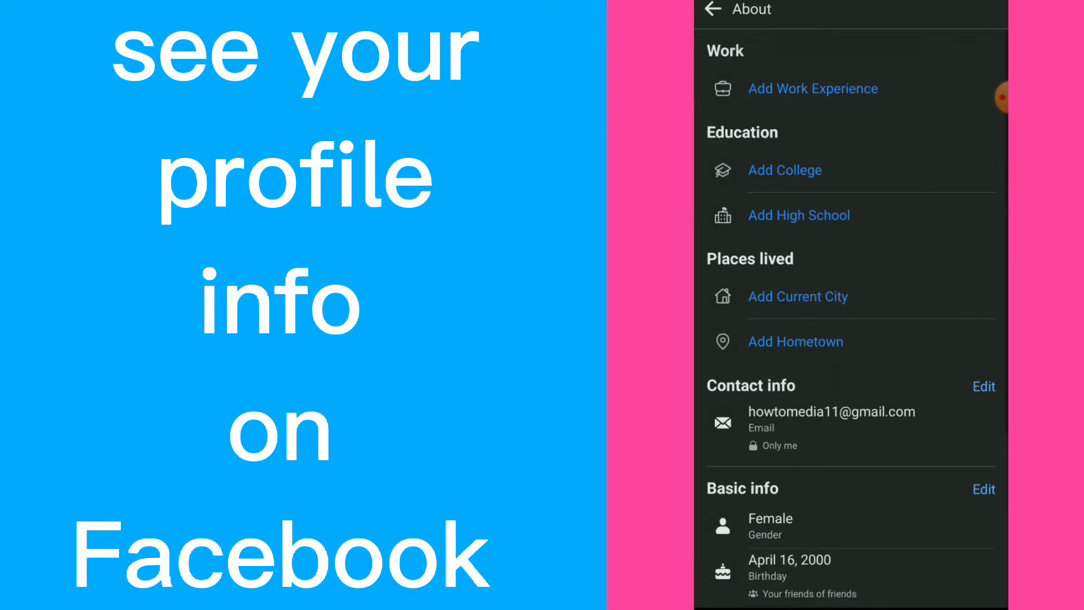
scroll(down, 3)
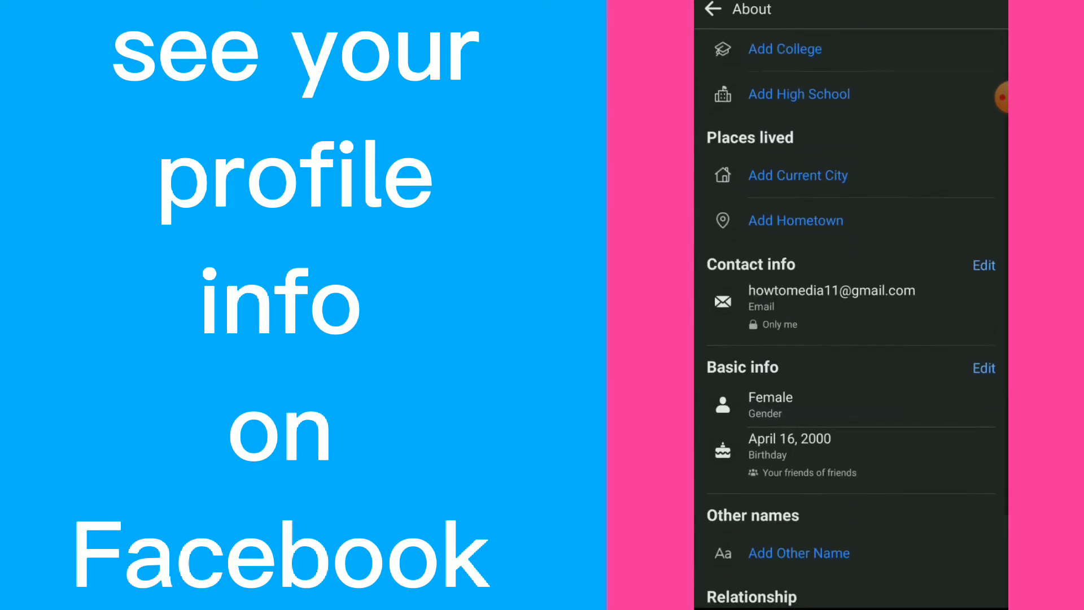
scroll(down, 3)
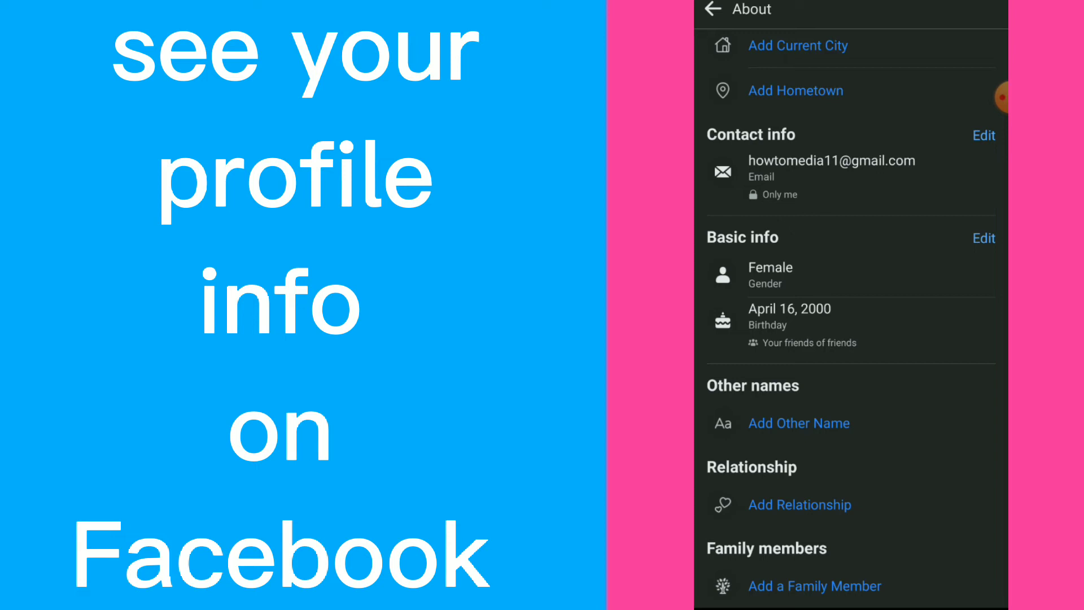
scroll(down, 3)
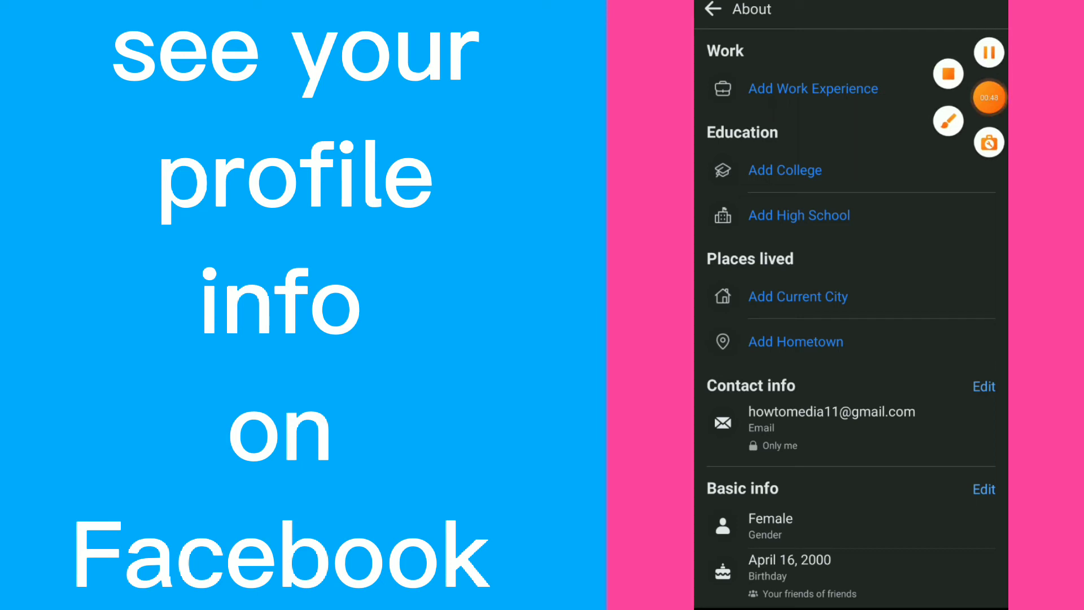
click(710, 9)
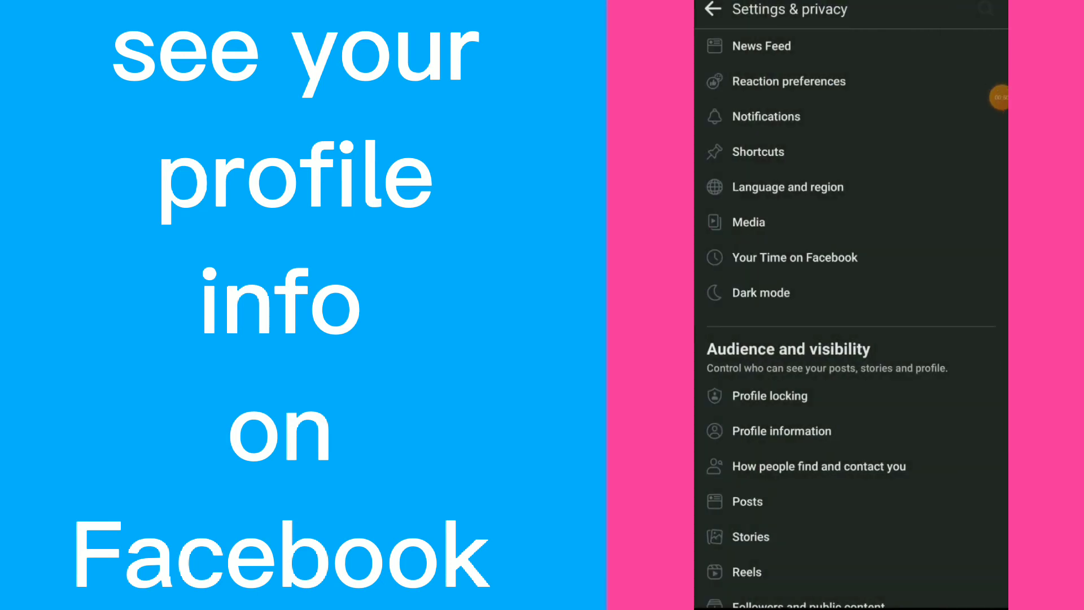